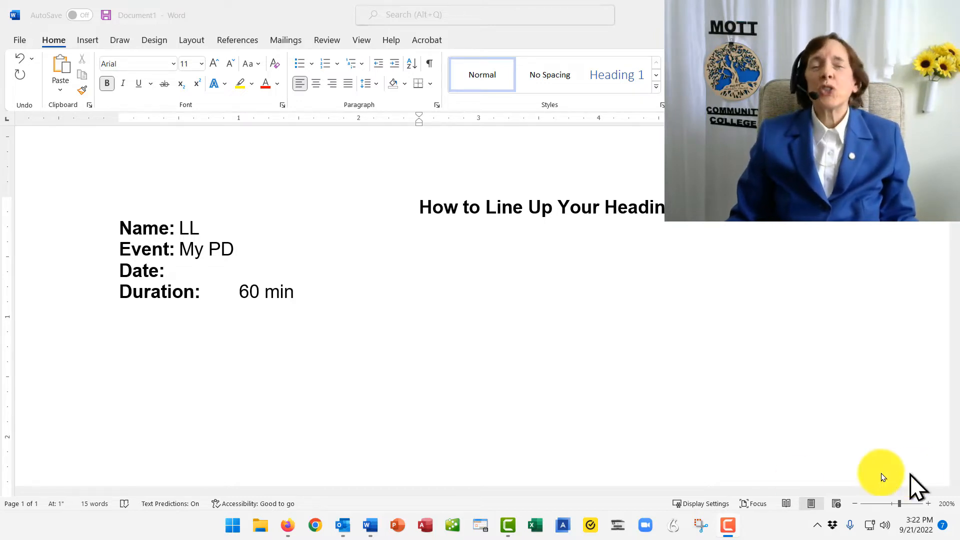
mouse_move(168, 245)
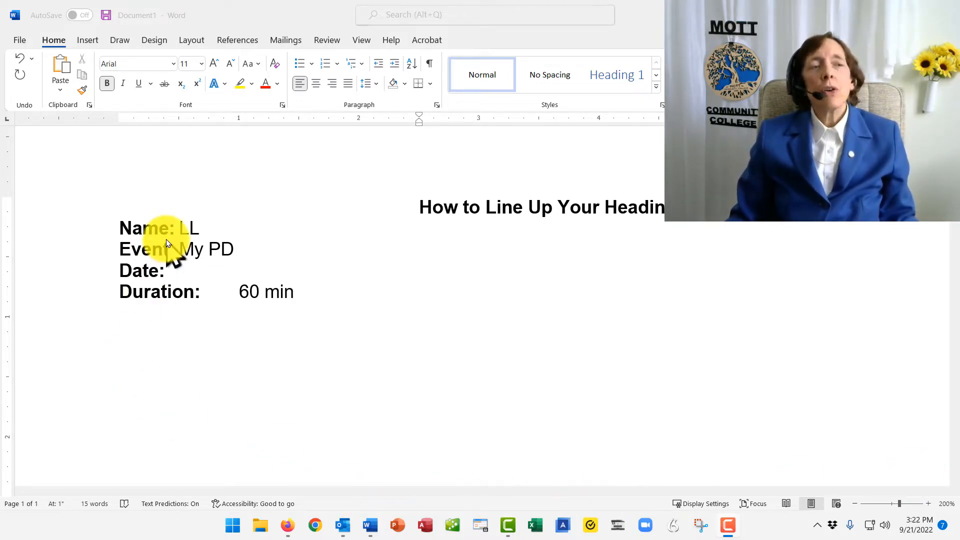
mouse_move(181, 236)
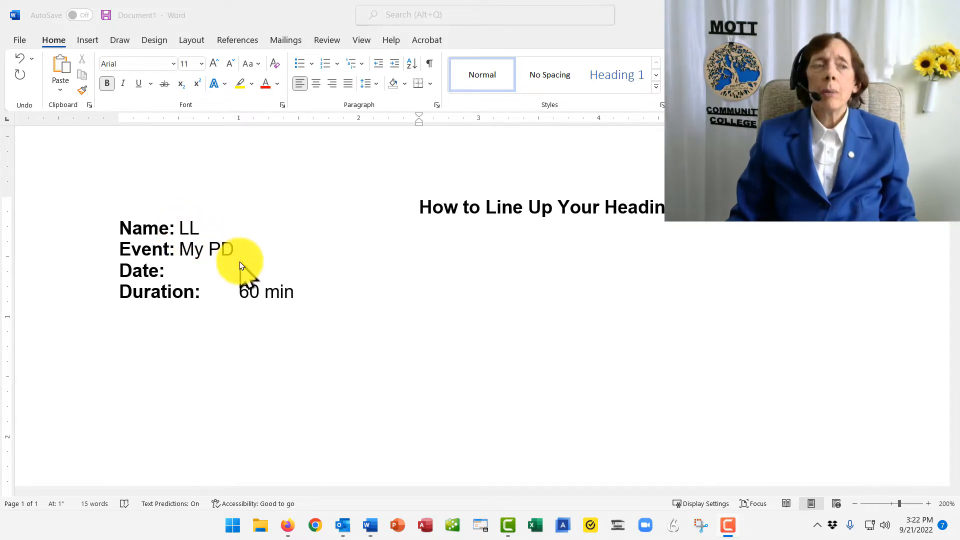
mouse_move(283, 286)
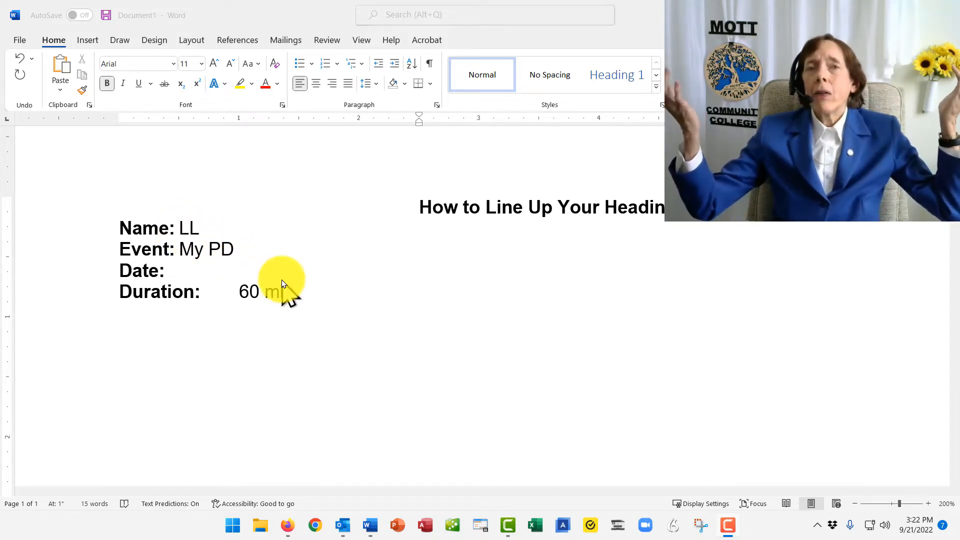
mouse_move(285, 251)
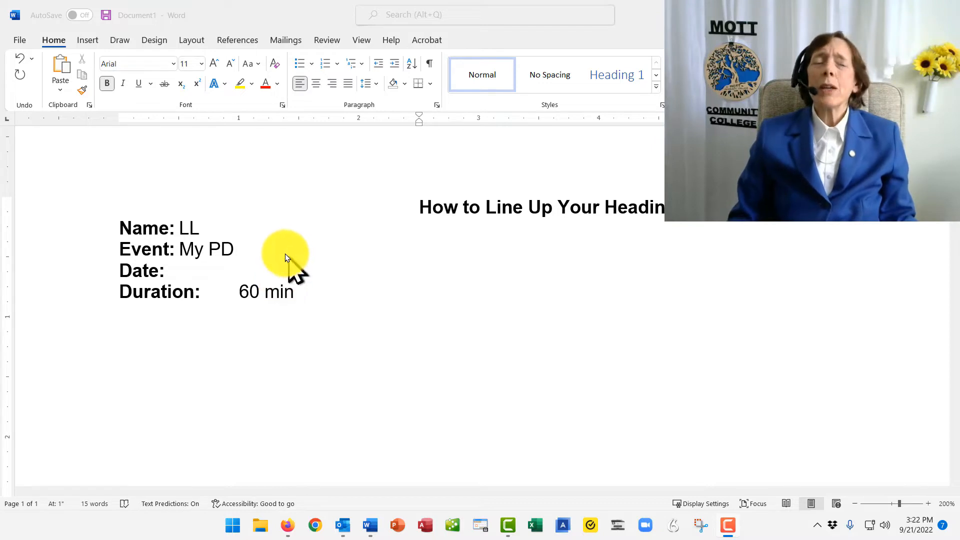
mouse_move(291, 190)
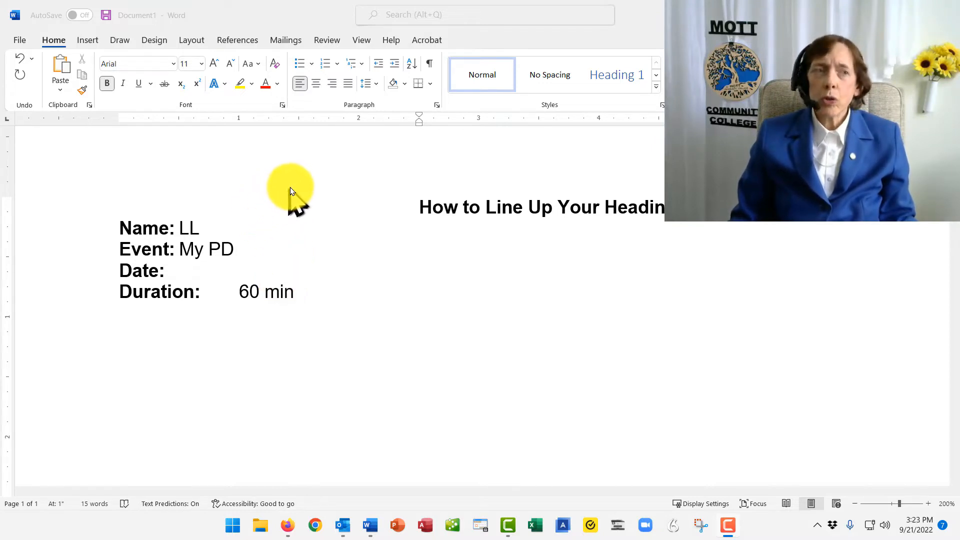
mouse_move(306, 172)
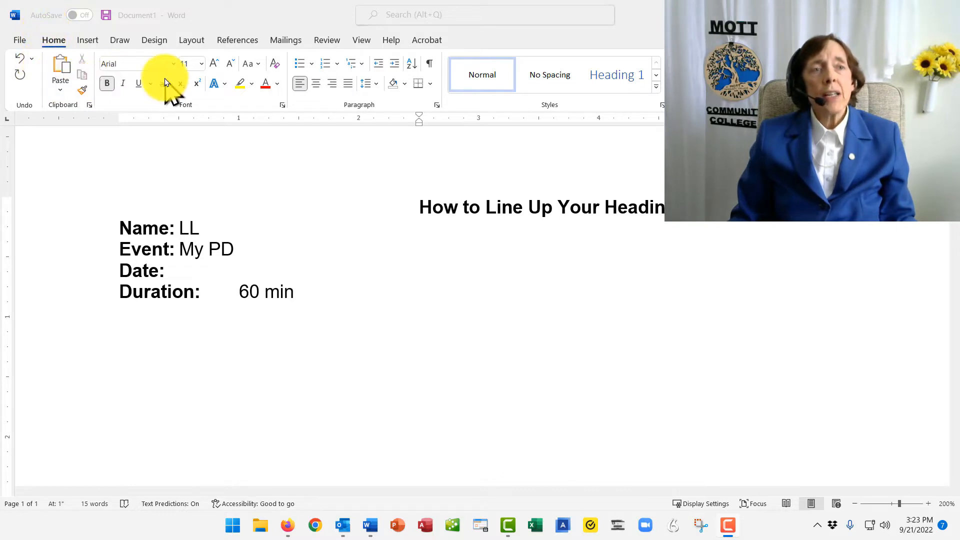
mouse_move(370, 119)
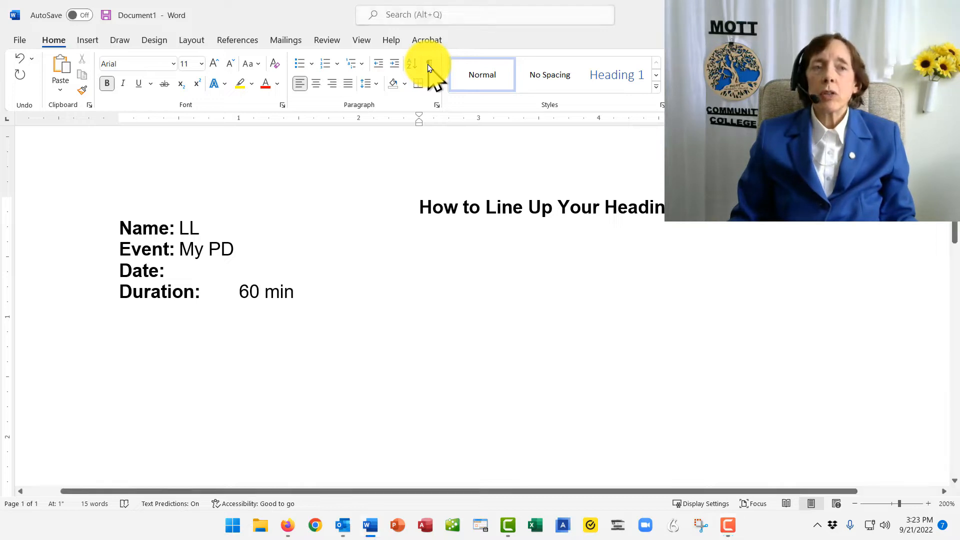
- Turn on Show/Hide ¶ to display tabs, spaces and paragraph marks in the heading block
click(429, 63)
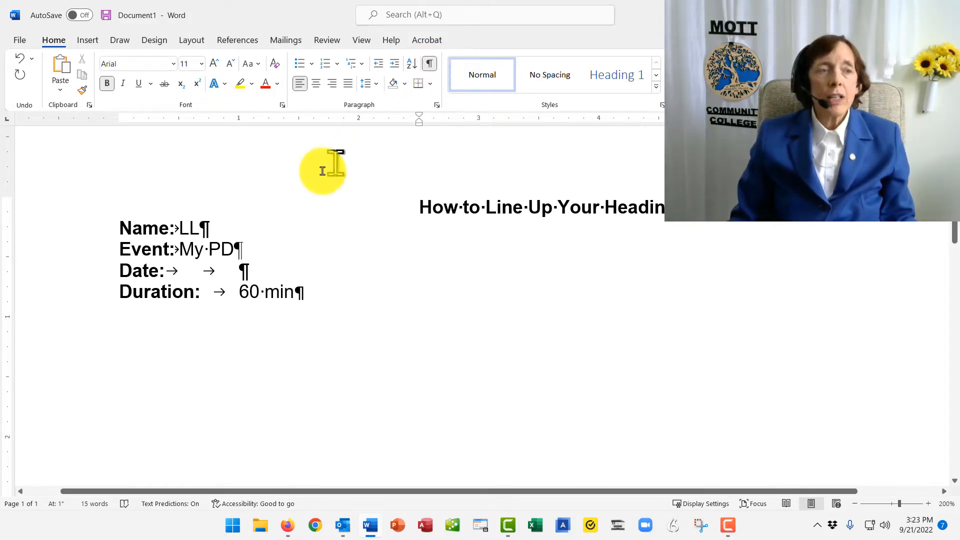
mouse_move(174, 235)
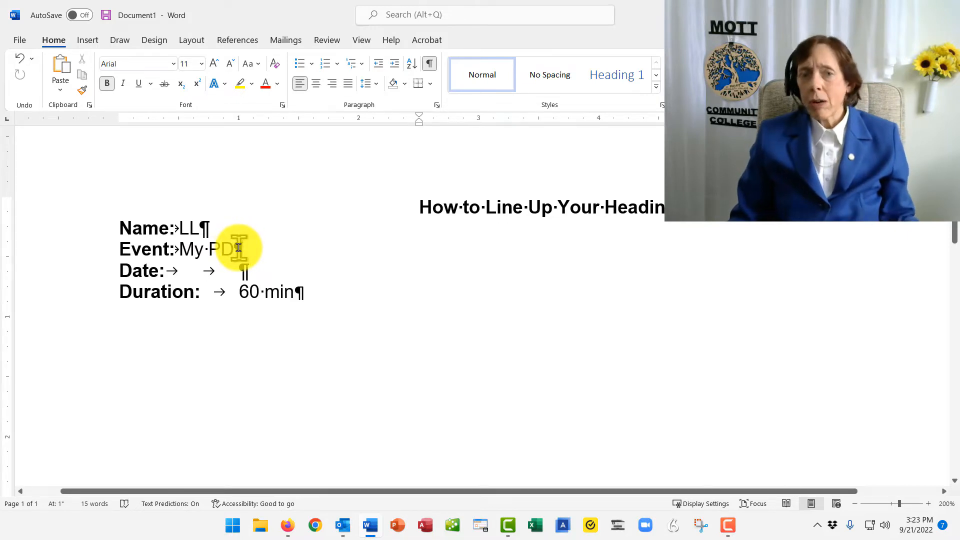
mouse_move(462, 210)
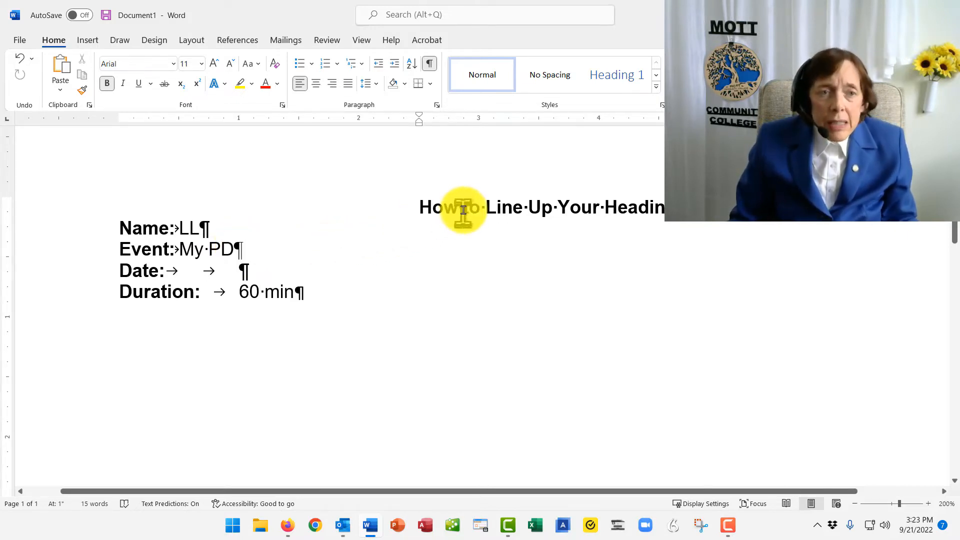
mouse_move(483, 207)
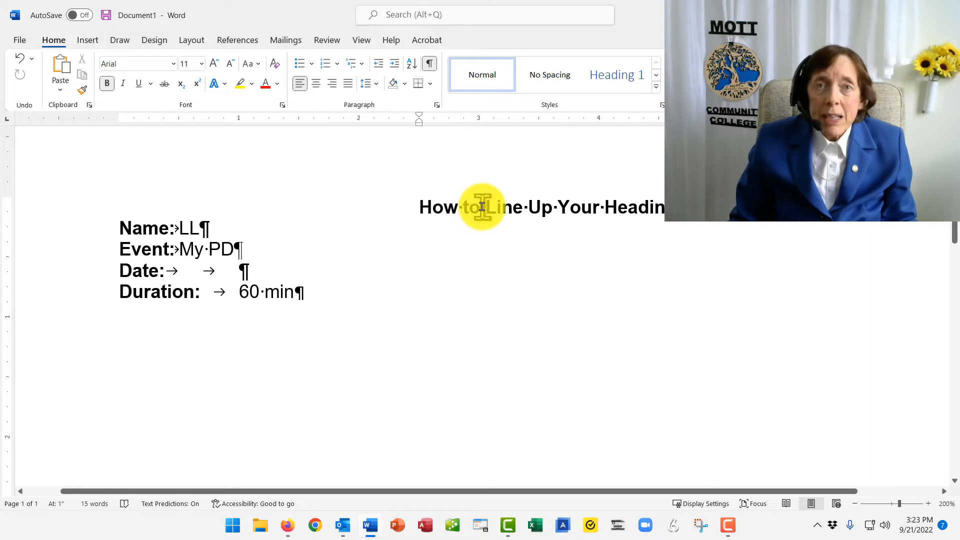
mouse_move(524, 207)
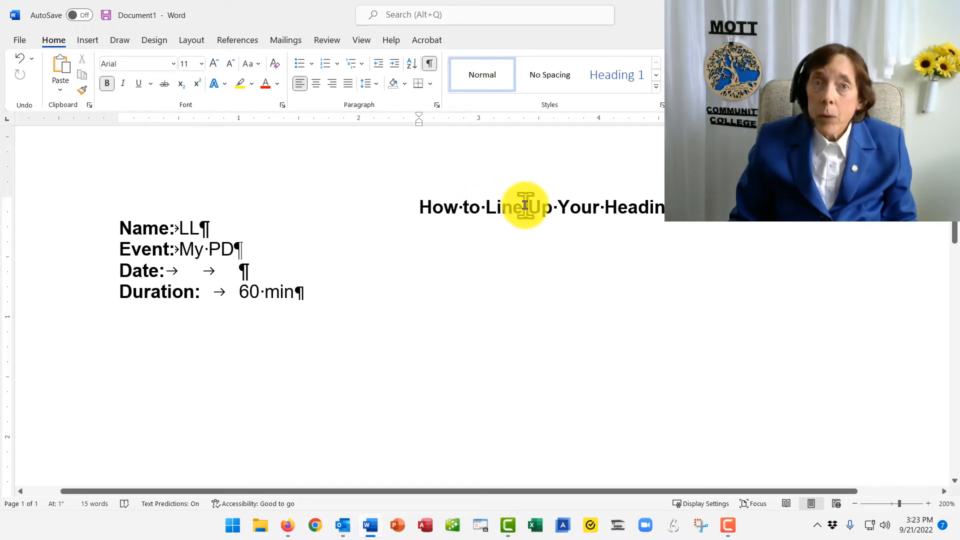
mouse_move(469, 226)
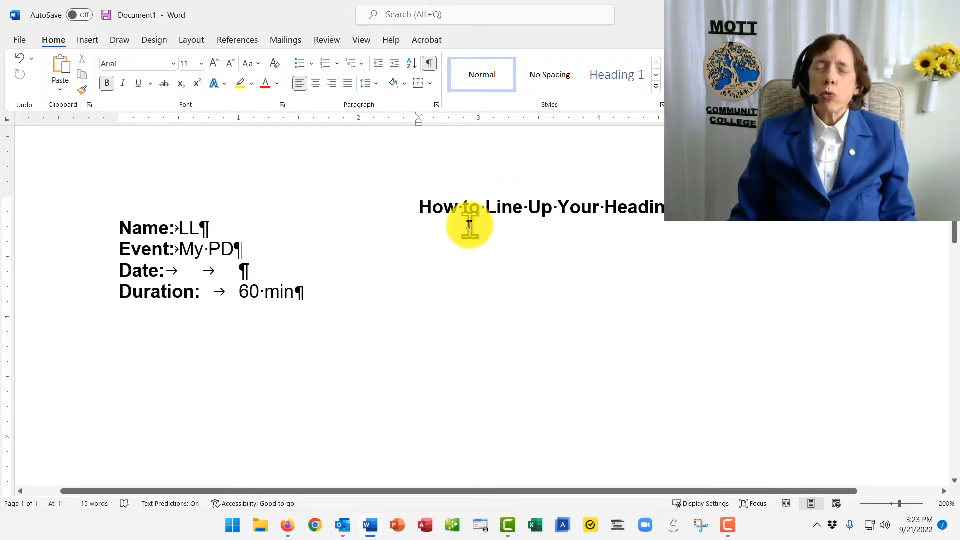
mouse_move(338, 237)
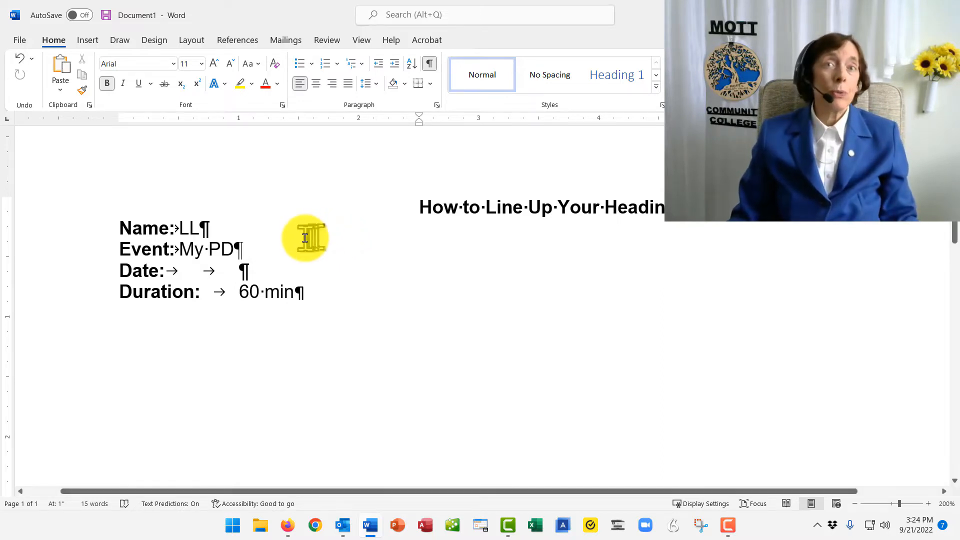
mouse_move(110, 251)
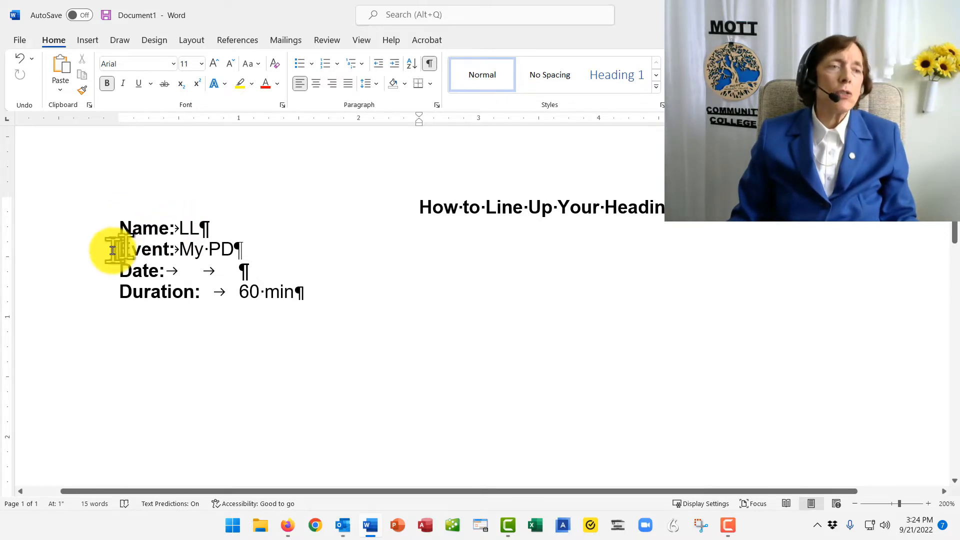
mouse_move(193, 271)
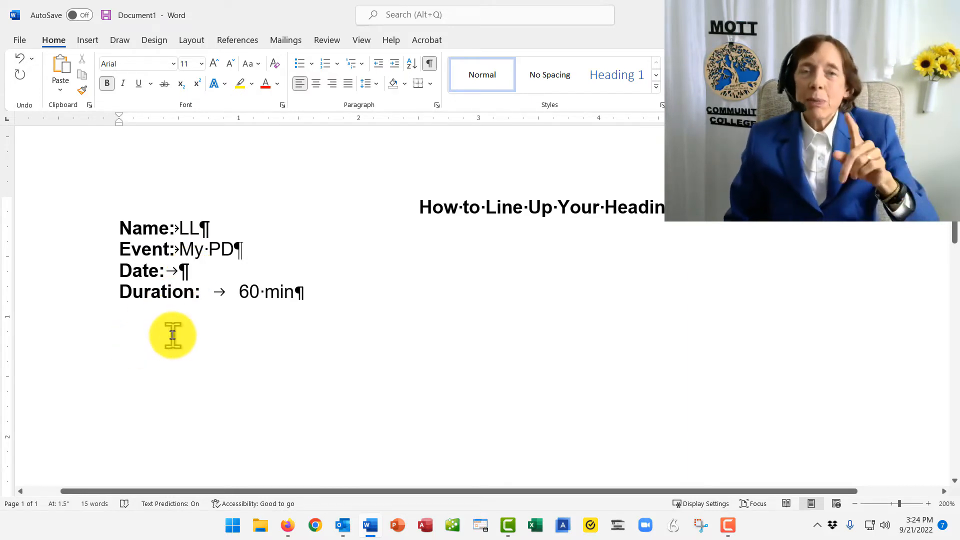
- Enter the date 'September 21, 2022' after a single tab on the Date line
text(S)
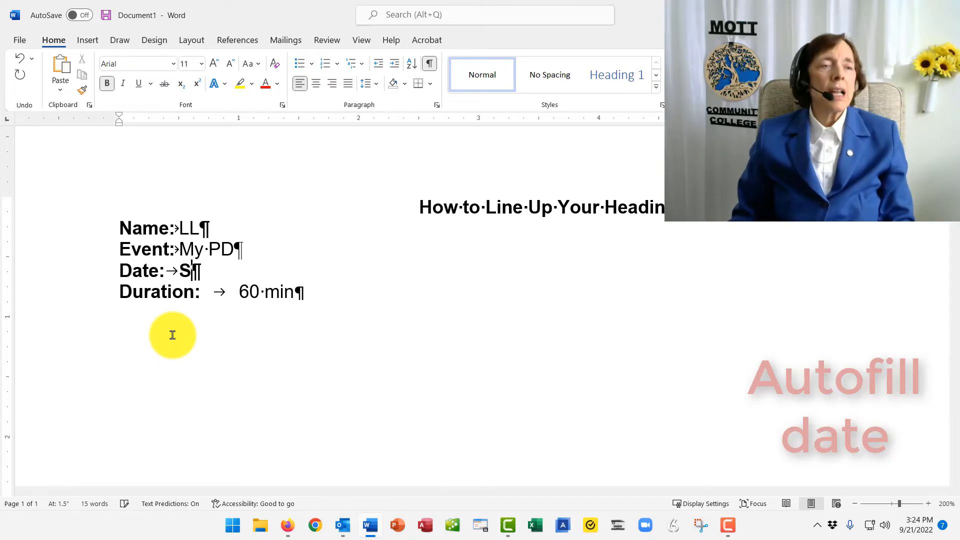
key(Backspace)
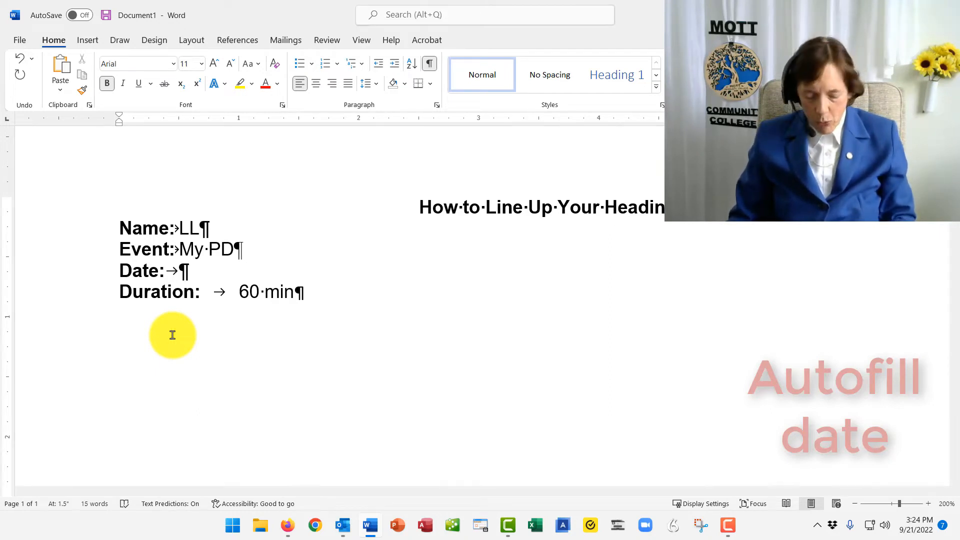
text(S)
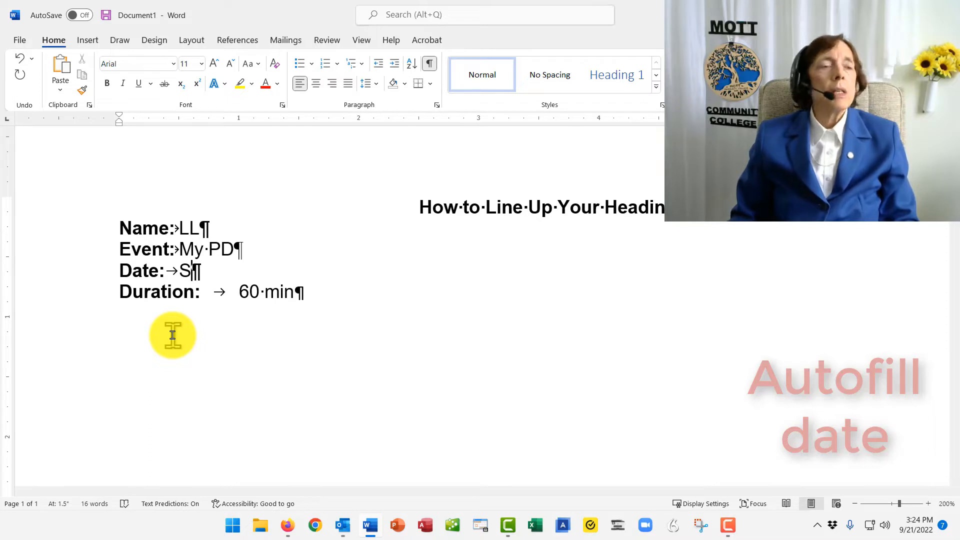
text(eptember 21, 2022)
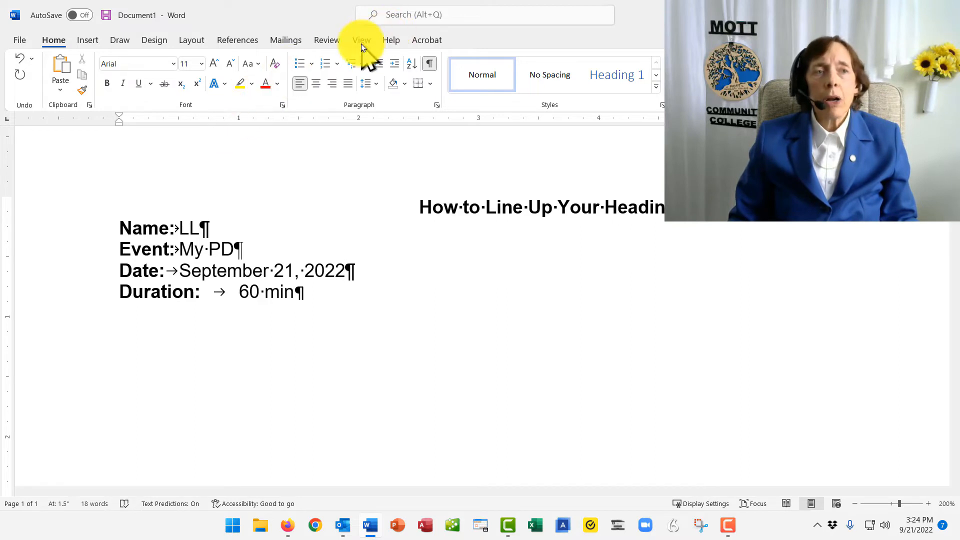
click(361, 40)
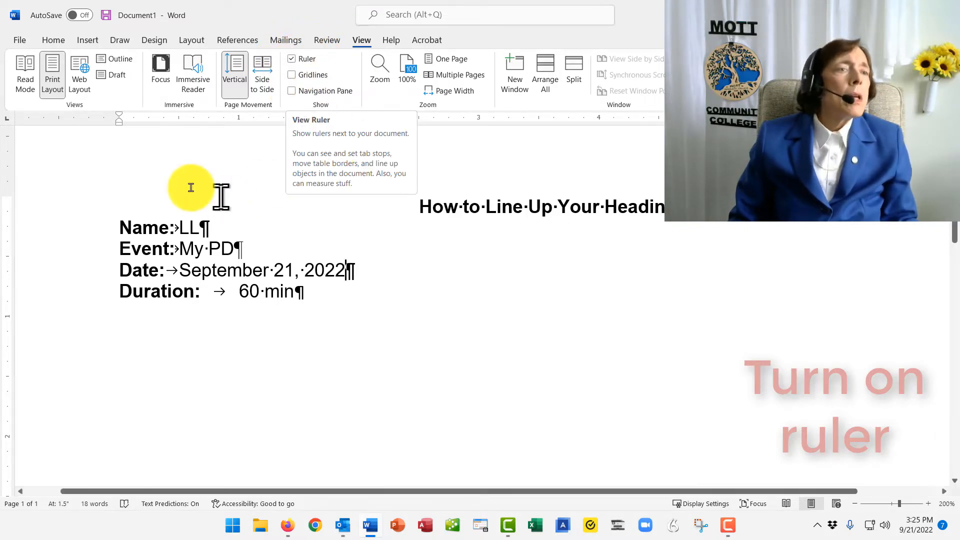
mouse_move(536, 123)
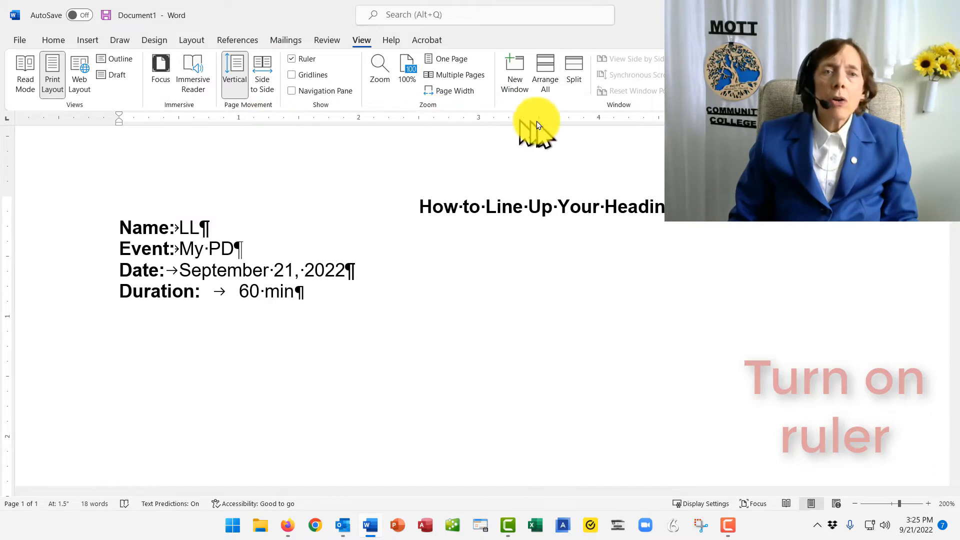
mouse_move(358, 131)
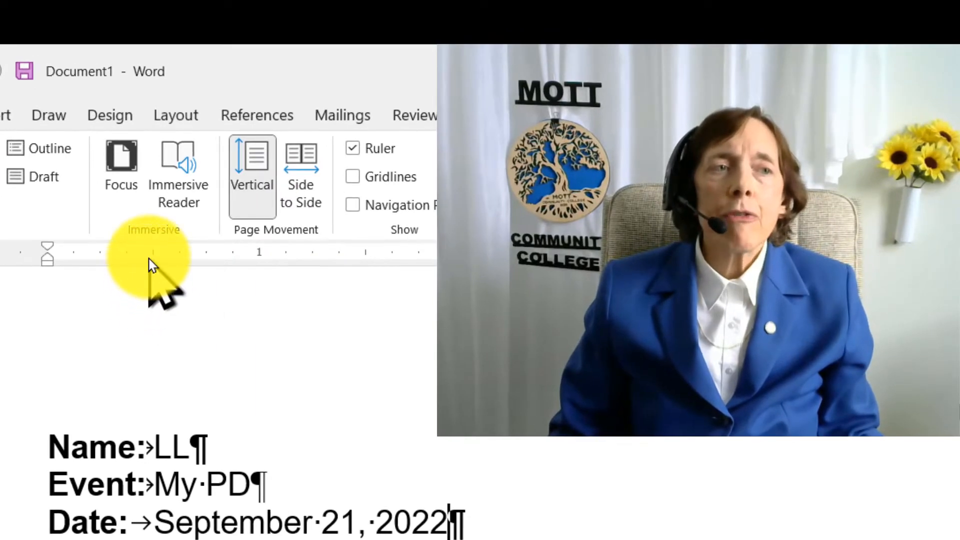
mouse_move(61, 257)
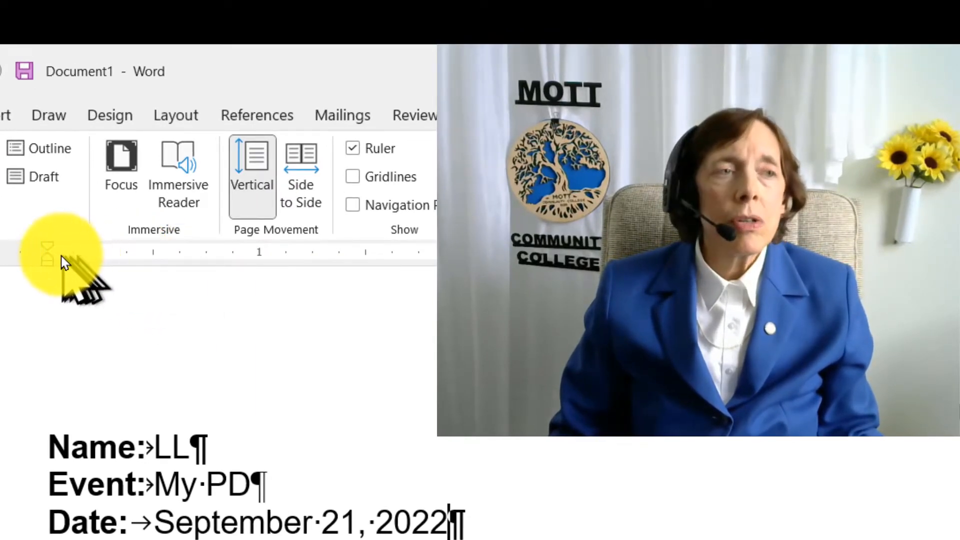
mouse_move(260, 270)
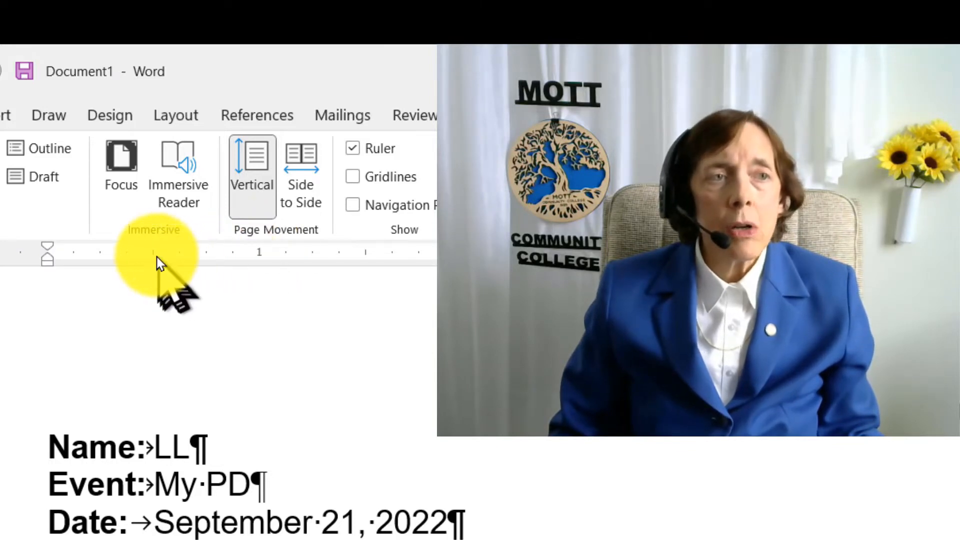
mouse_move(156, 276)
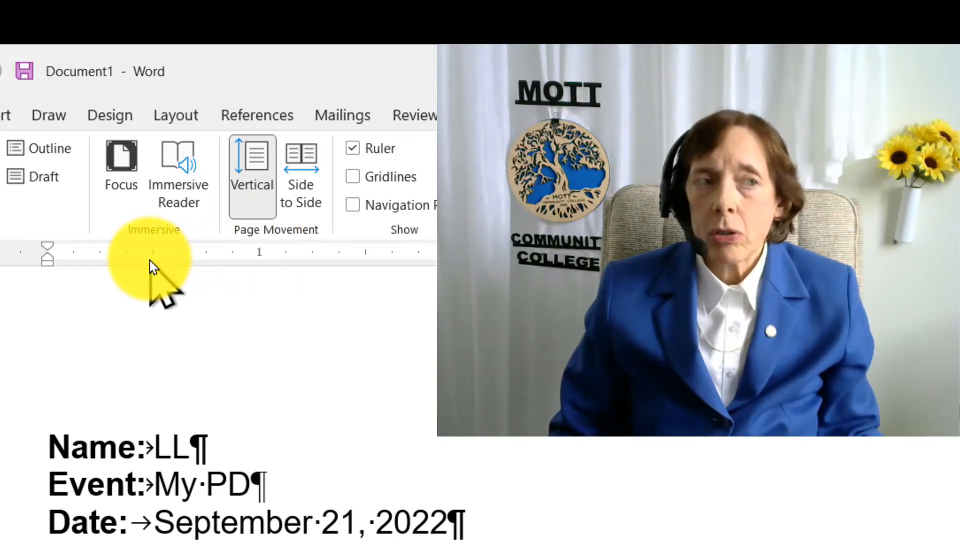
mouse_move(156, 352)
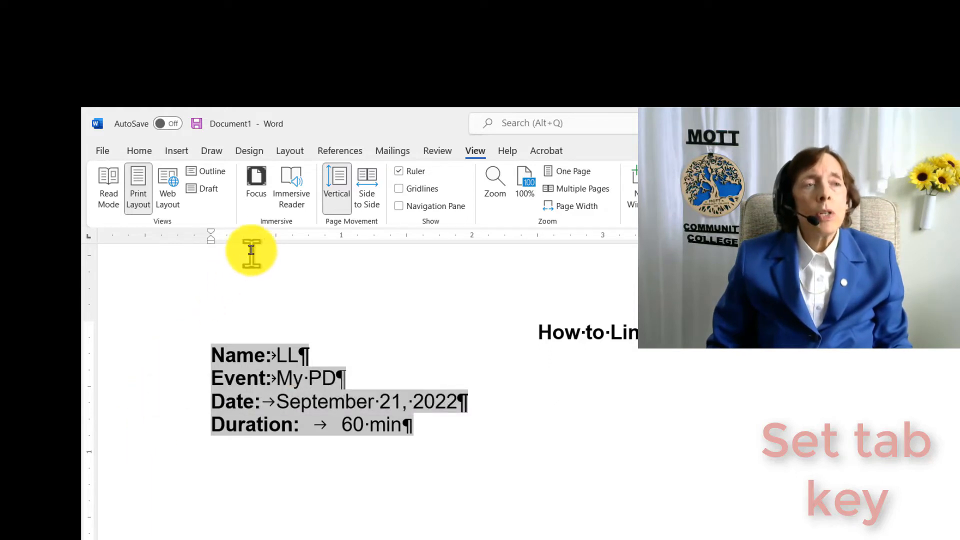
mouse_move(297, 251)
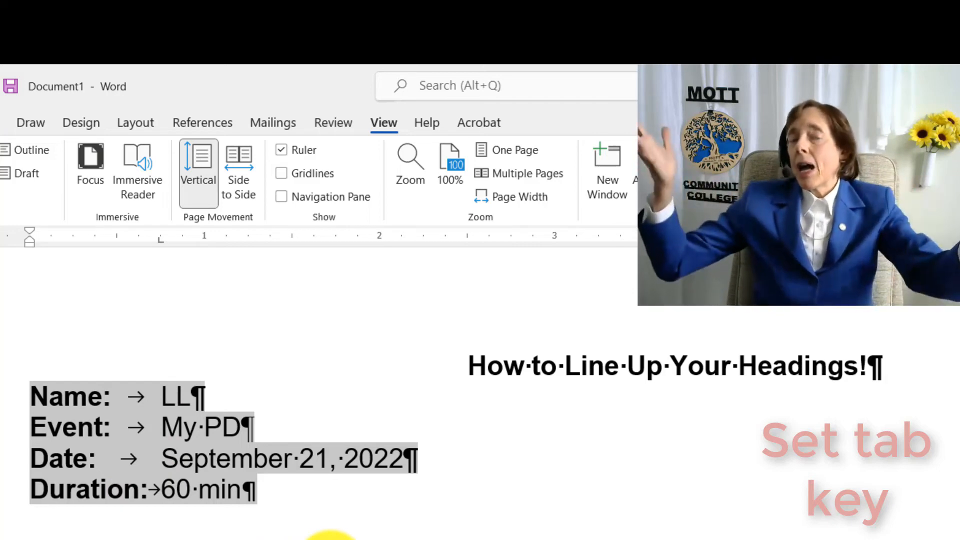
mouse_move(152, 251)
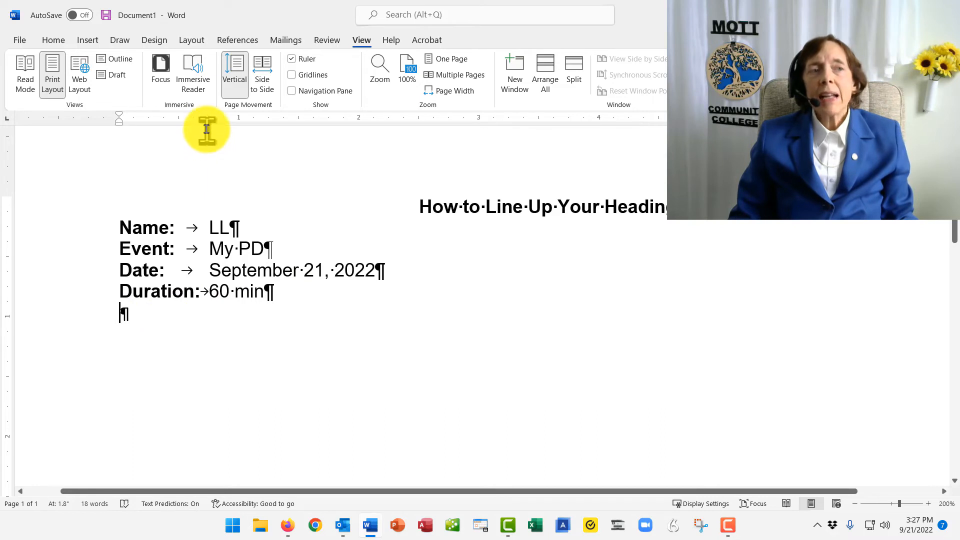
mouse_move(214, 126)
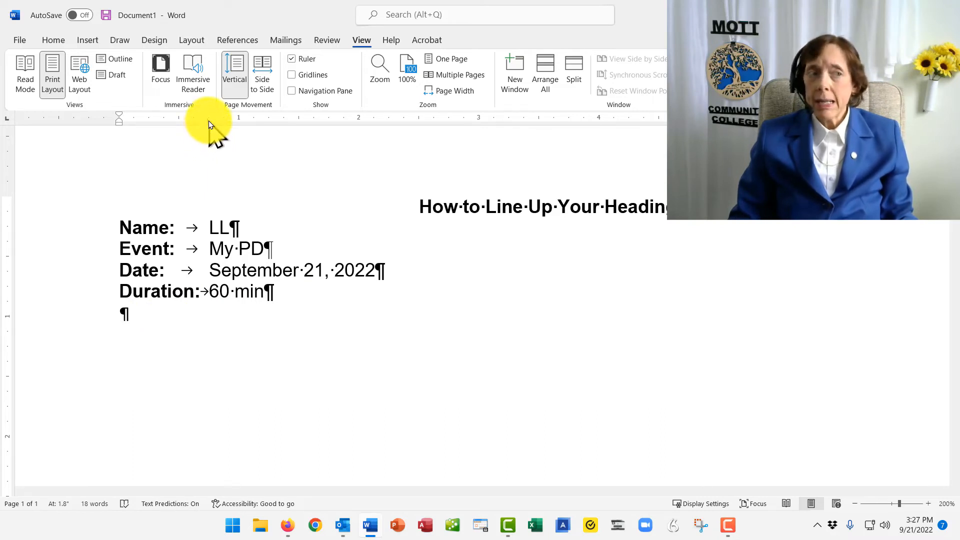
mouse_move(212, 129)
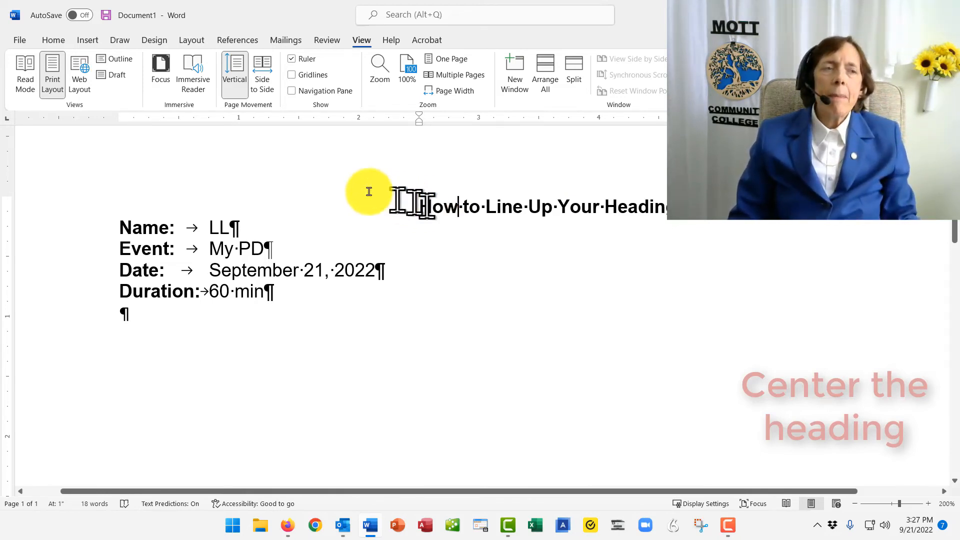
mouse_move(343, 118)
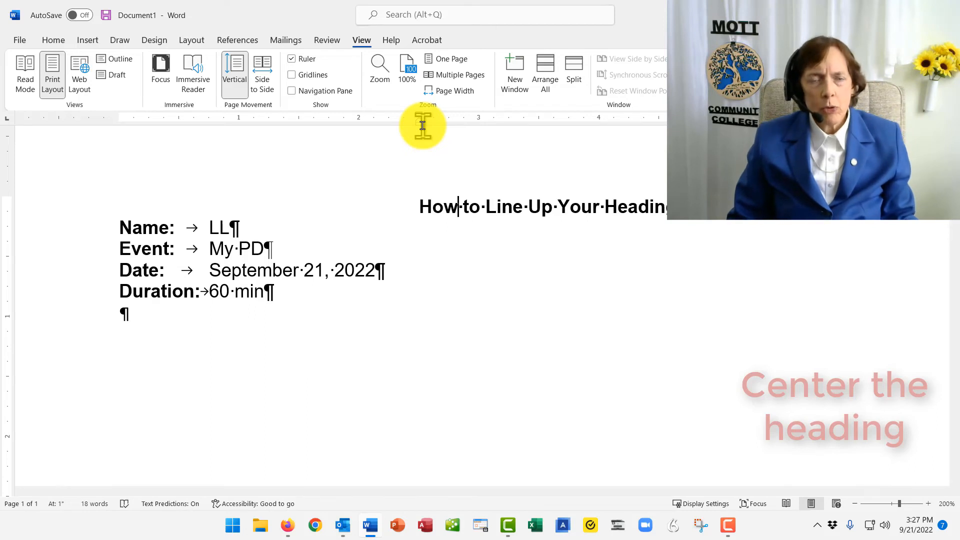
mouse_move(425, 113)
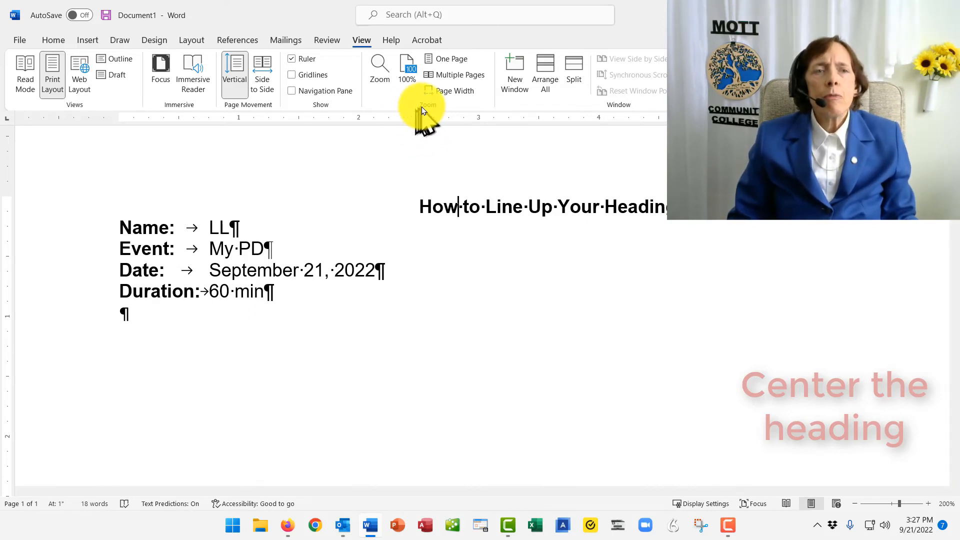
mouse_move(404, 122)
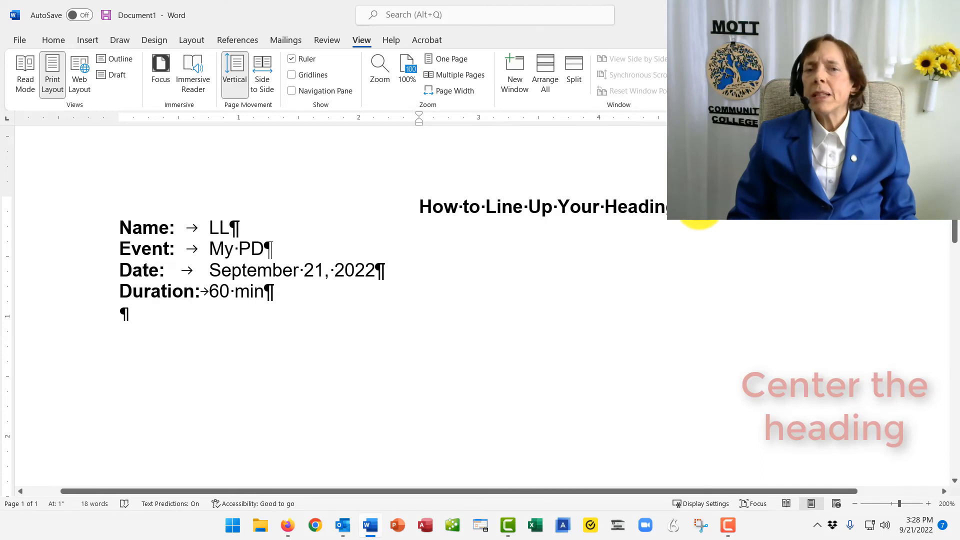
- Try to remove the spacing pushing the 'How to Line Up Your Headings!' title right
key(enter)
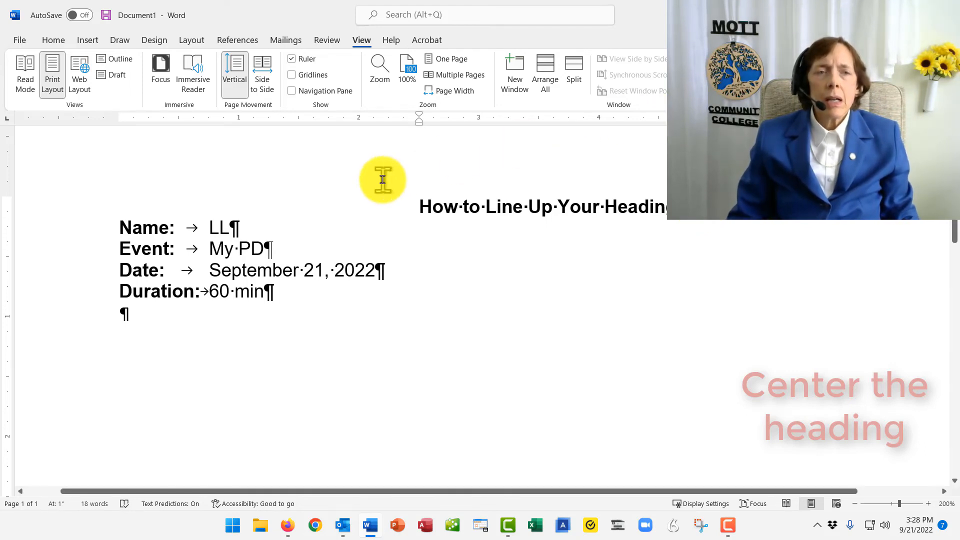
mouse_move(420, 135)
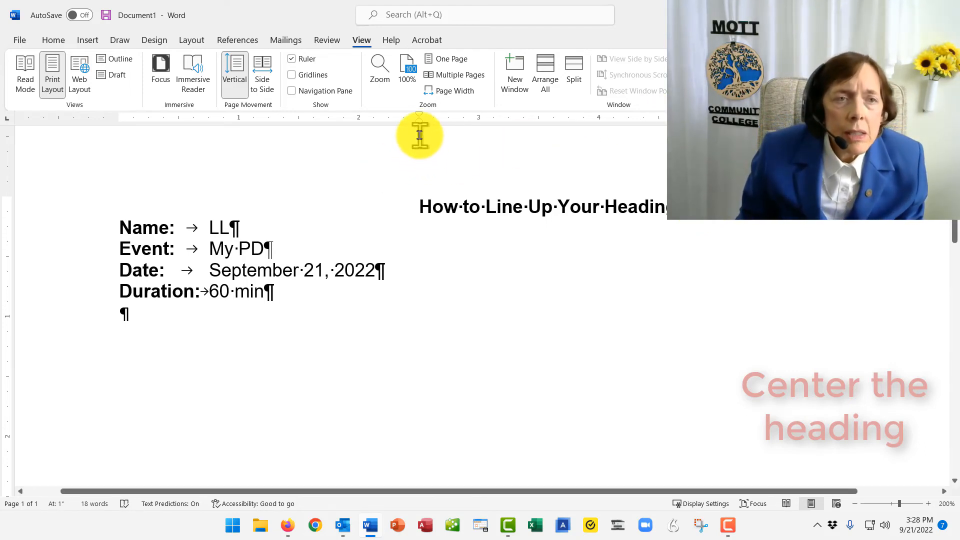
mouse_move(420, 129)
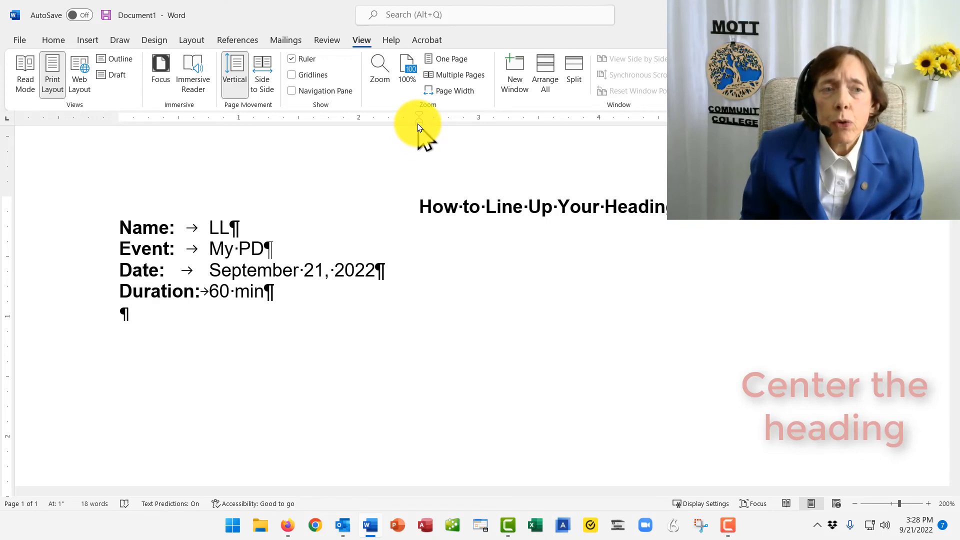
mouse_move(421, 126)
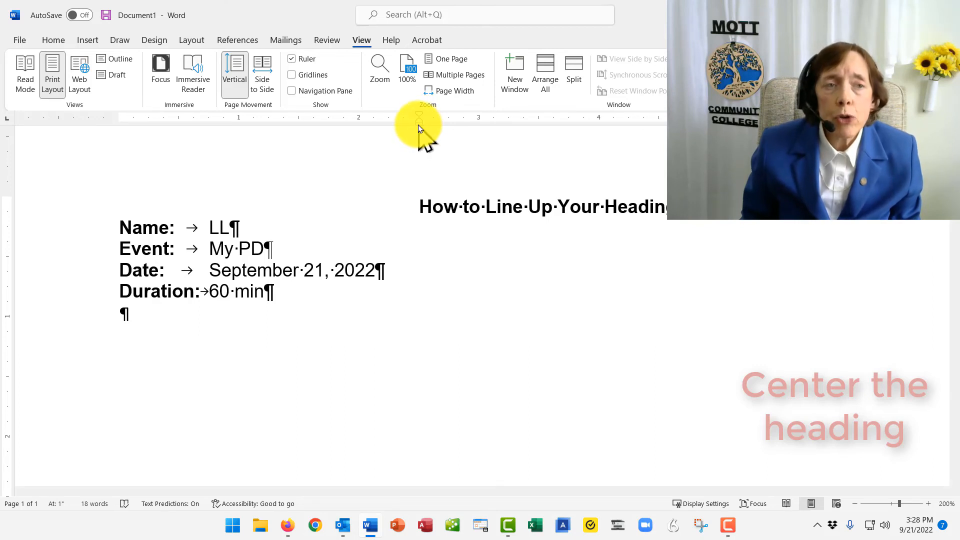
mouse_move(421, 129)
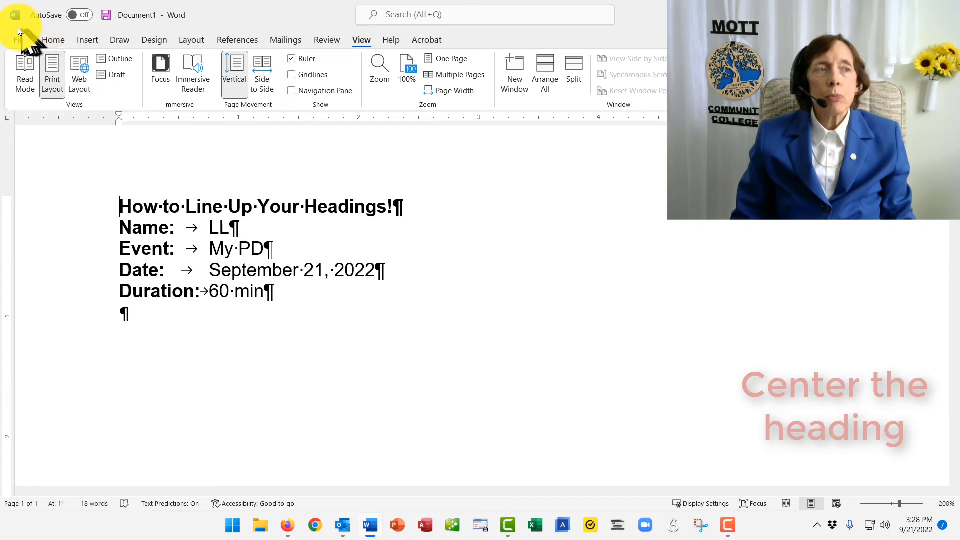
- Center-align the title paragraph, then place the cursor on the empty line below Duration
click(53, 40)
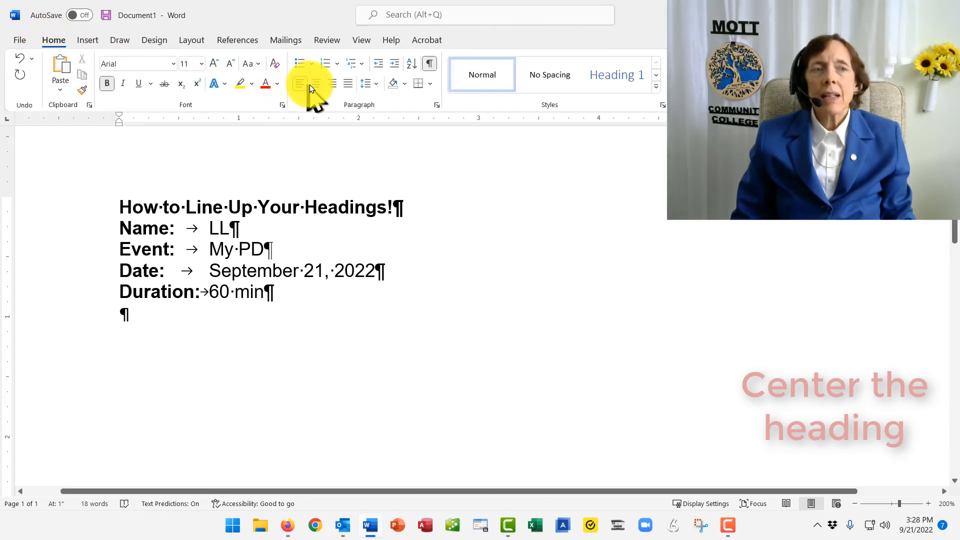
click(315, 82)
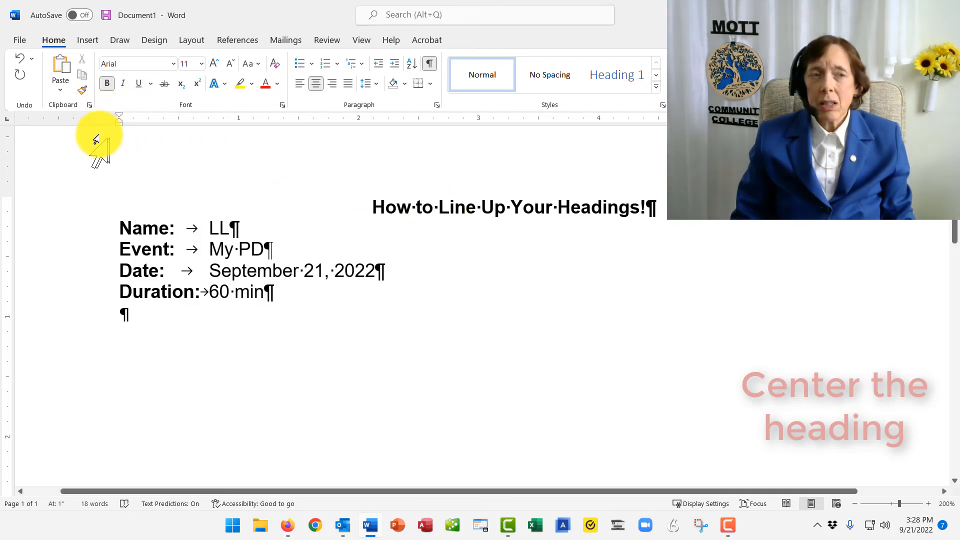
mouse_move(396, 208)
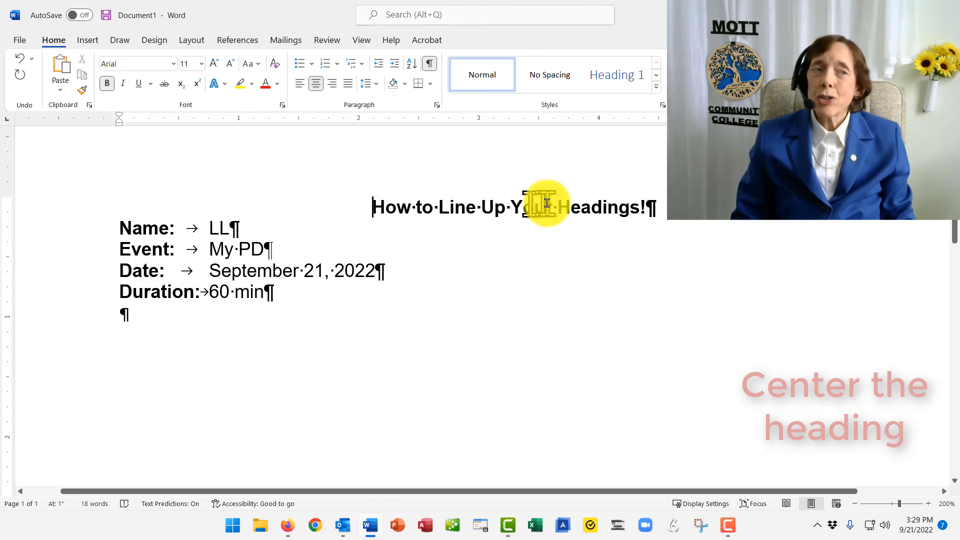
mouse_move(316, 82)
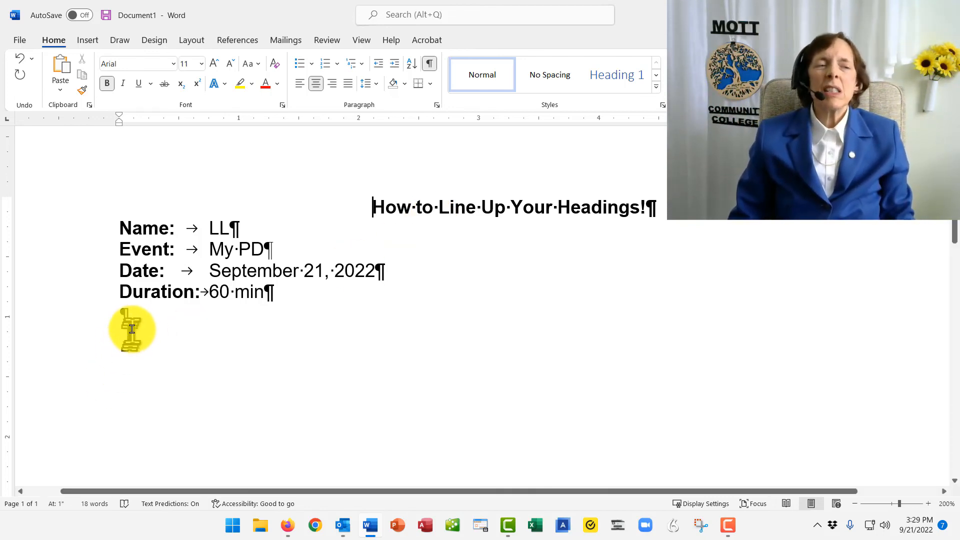
click(130, 309)
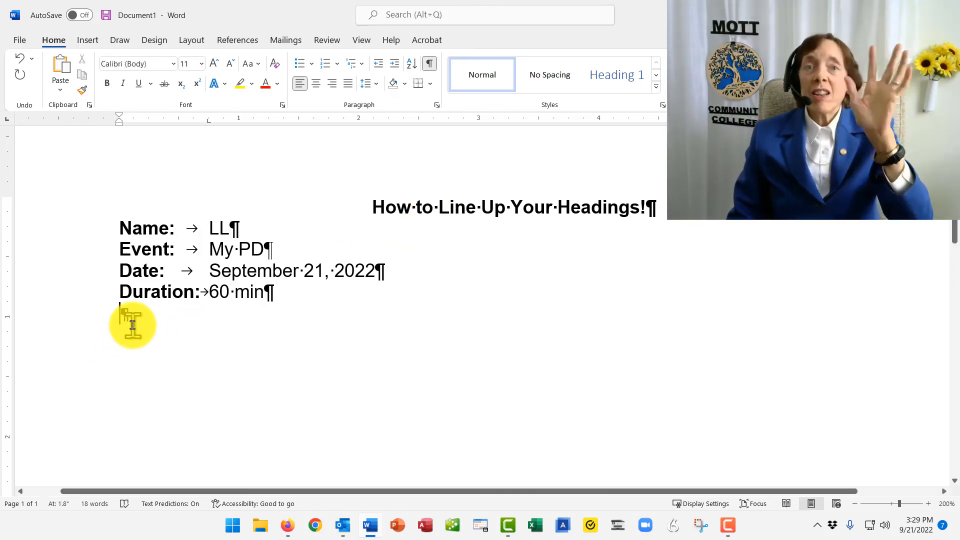